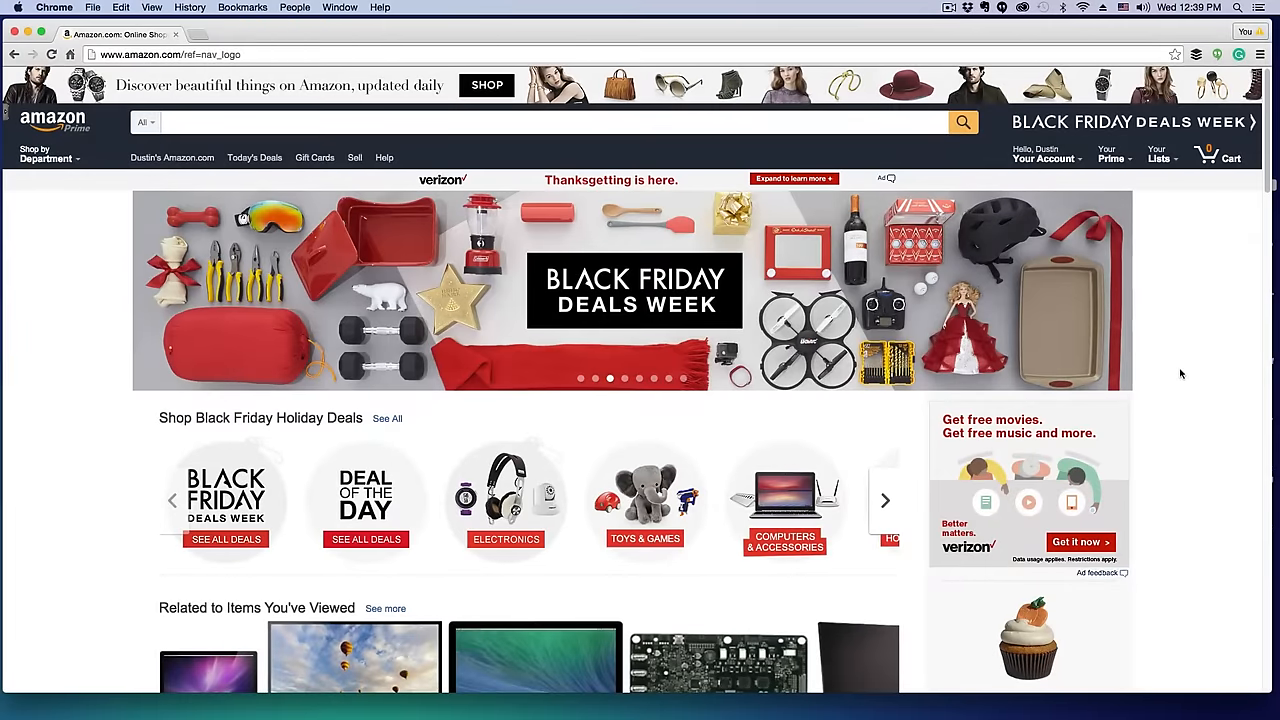
{"action": "mouse_move", "coordinate": [1176, 368]}
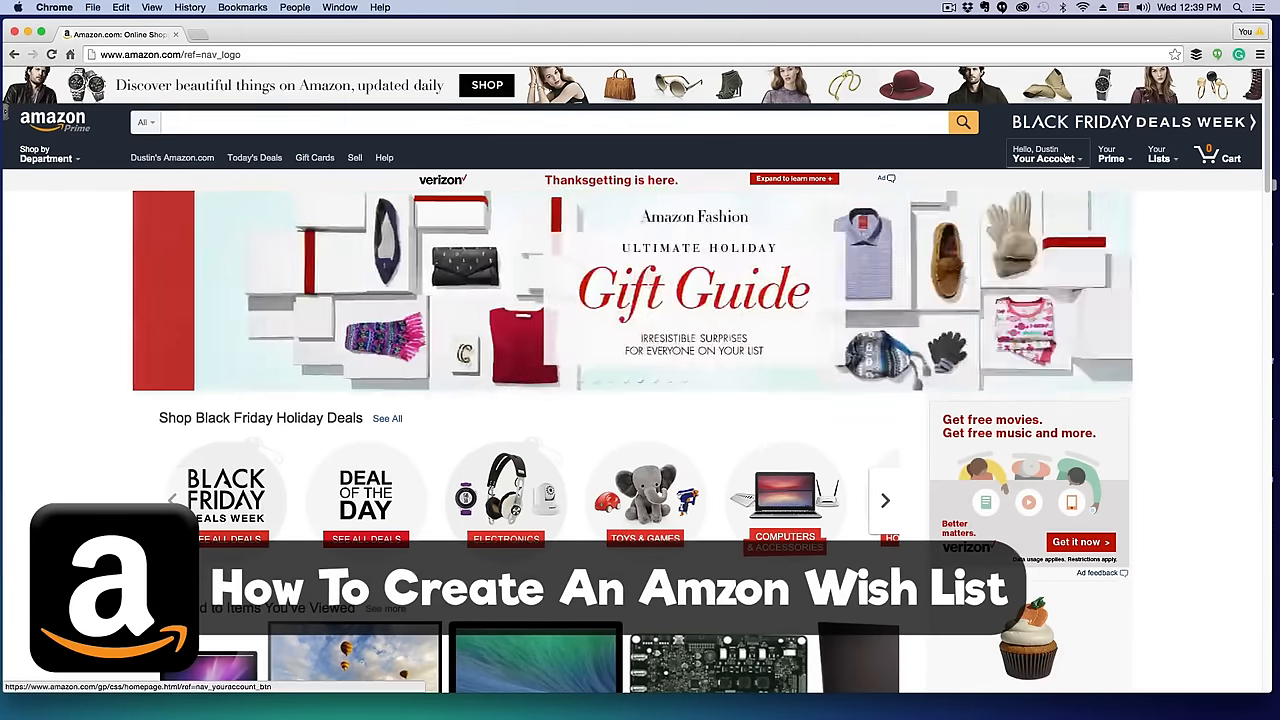
Step: Go from the Your Account menu to the four-item Wish List with the Apple display and Fallout 4
{"action": "left_click", "coordinate": [1048, 152]}
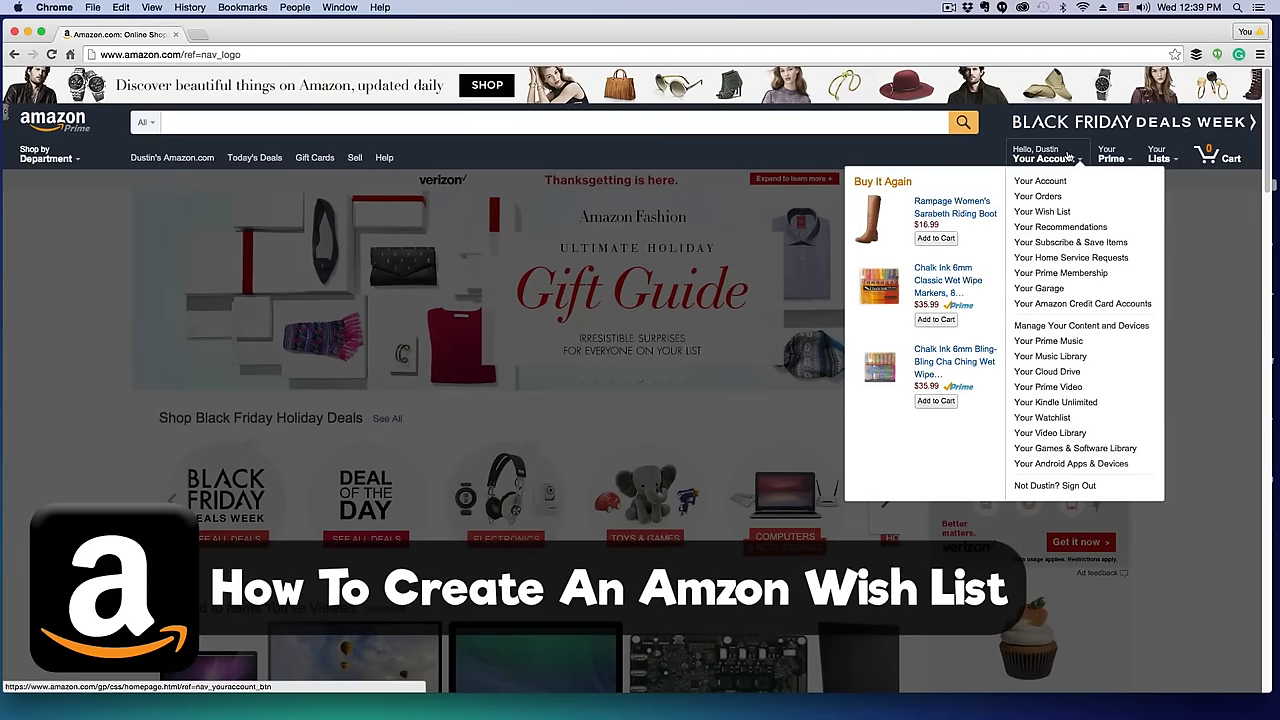
{"action": "left_click", "coordinate": [1044, 212]}
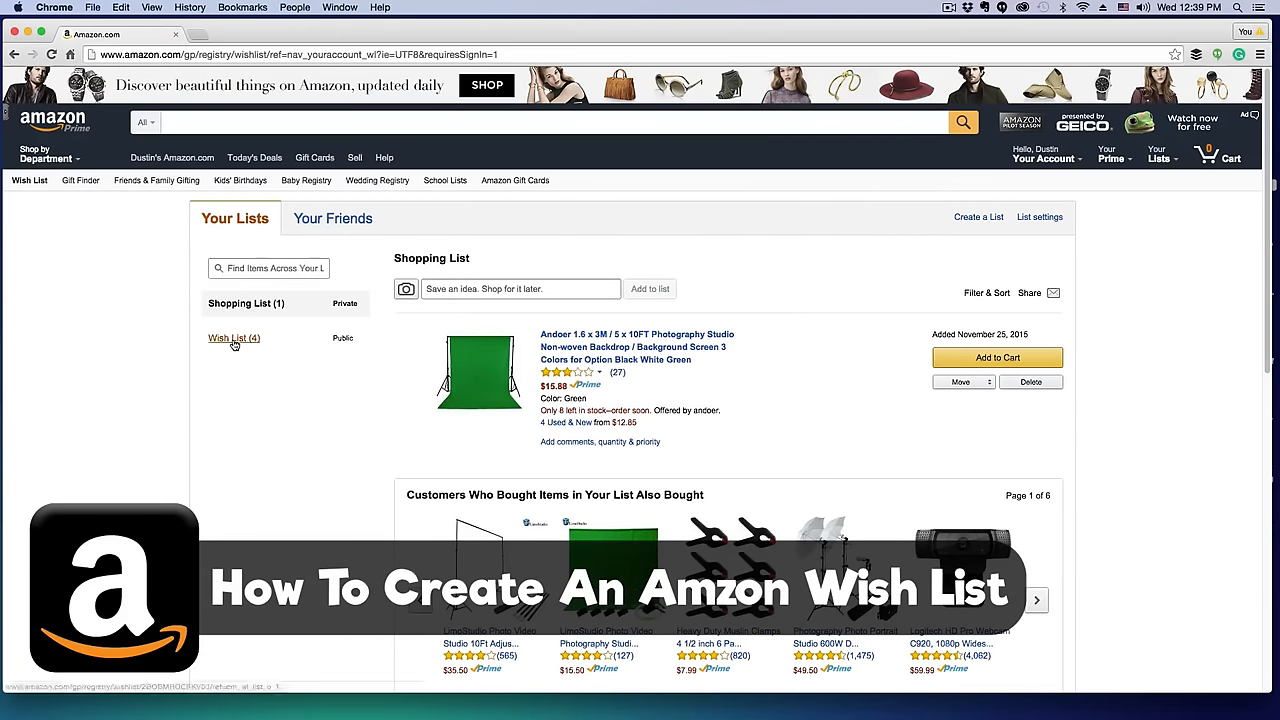
{"action": "left_click", "coordinate": [232, 338]}
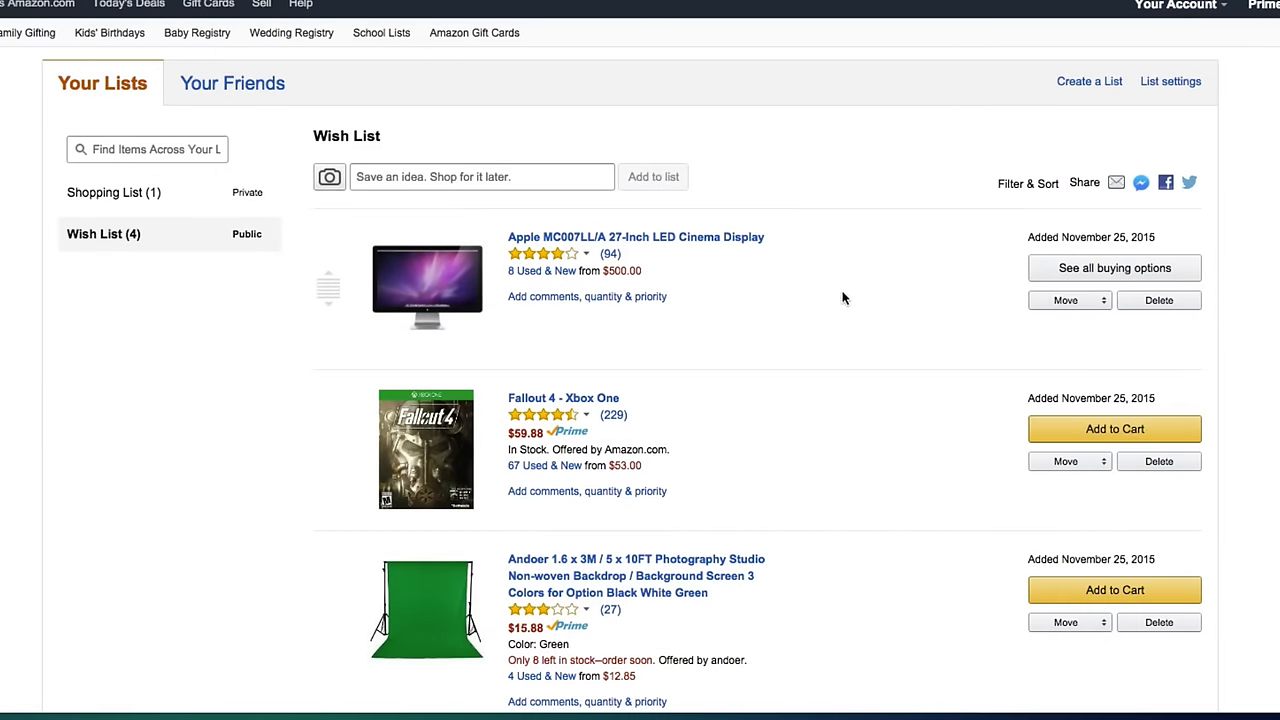
{"action": "mouse_move", "coordinate": [760, 260]}
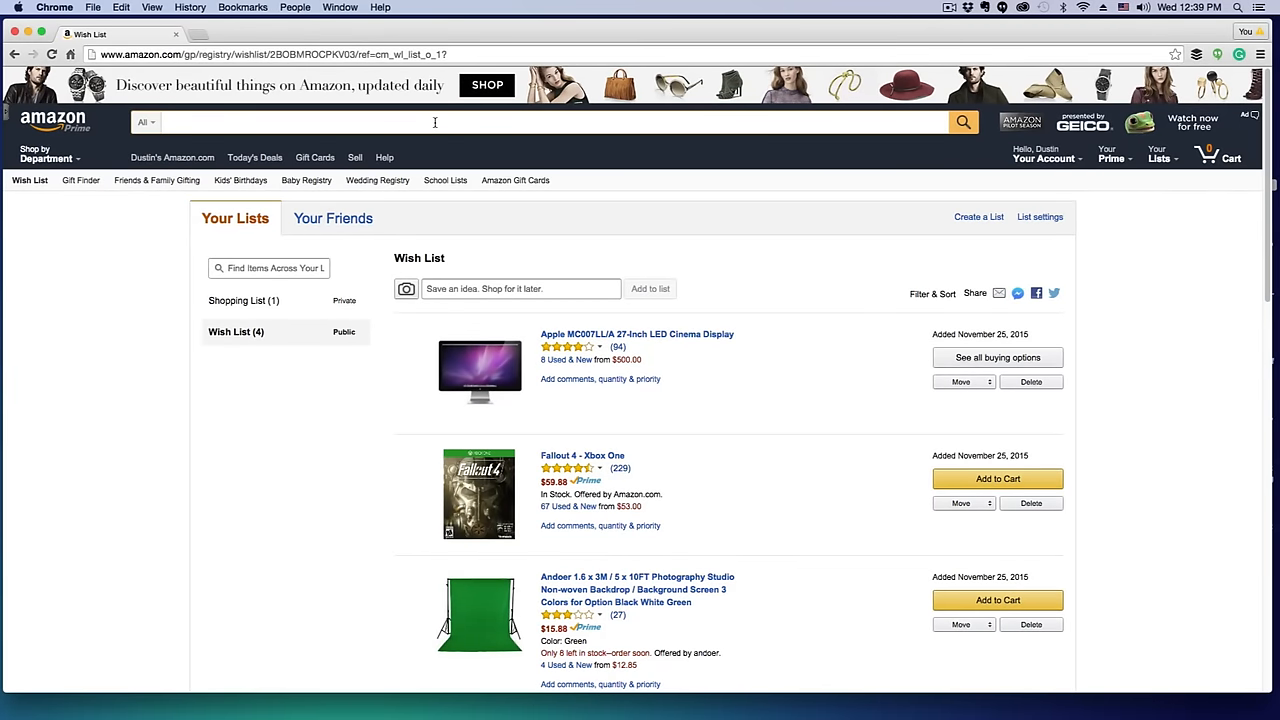
Step: Search 'External Hard Drive' and locate the Seagate Expansion 1TB listing in the results
{"action": "type", "text": "External Hard Drive"}
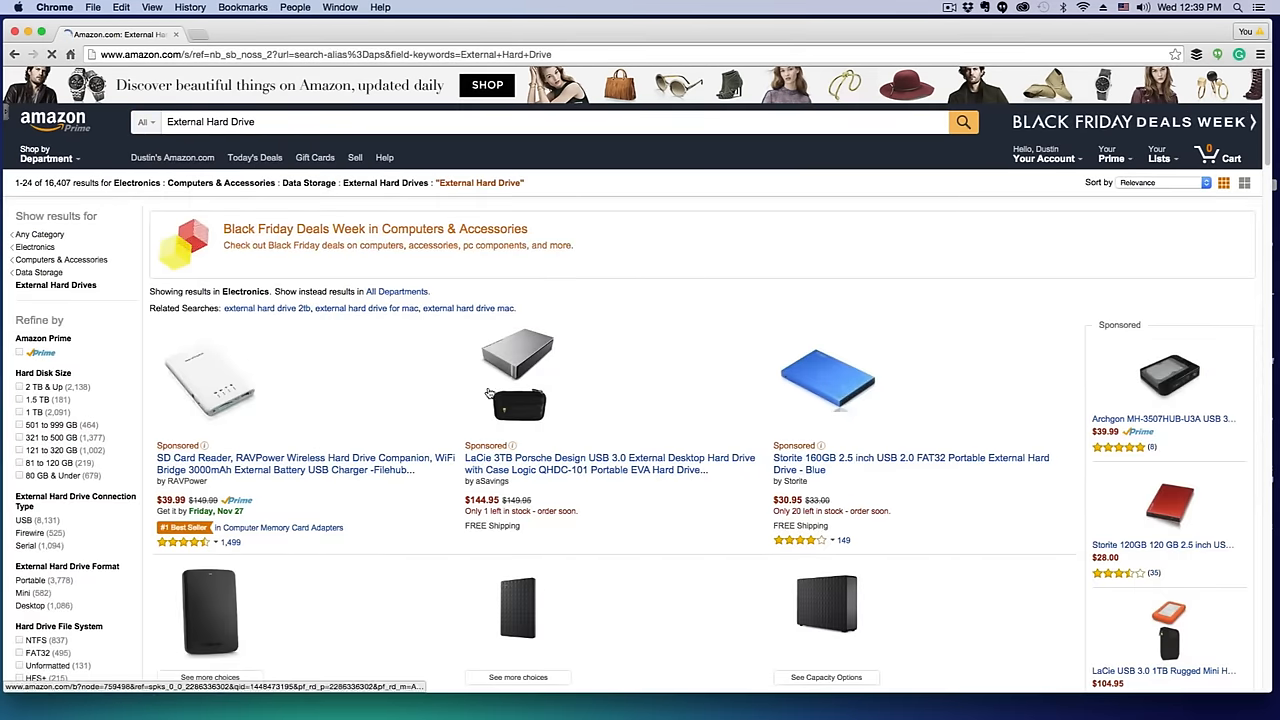
{"action": "scroll", "scroll_direction": "down", "scroll_amount": 3}
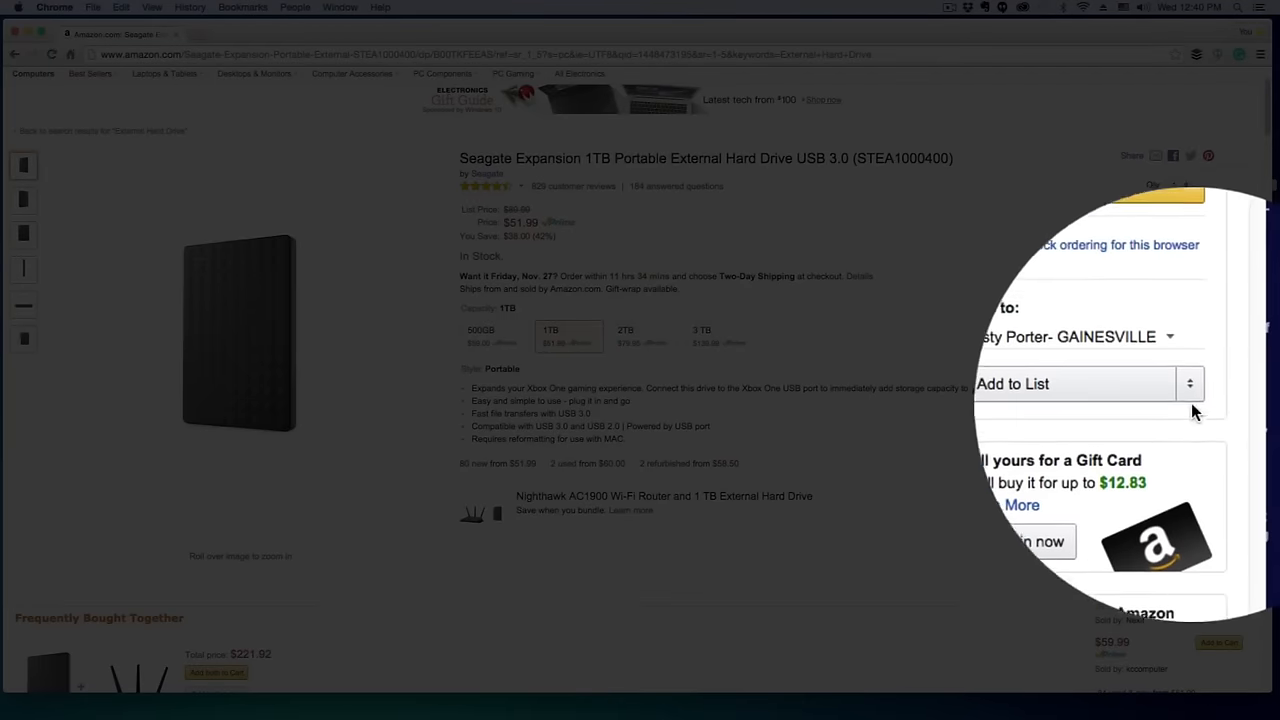
Step: Add the Seagate Expansion 1TB drive to the Wish List via Add to List
{"action": "left_click", "coordinate": [1188, 384]}
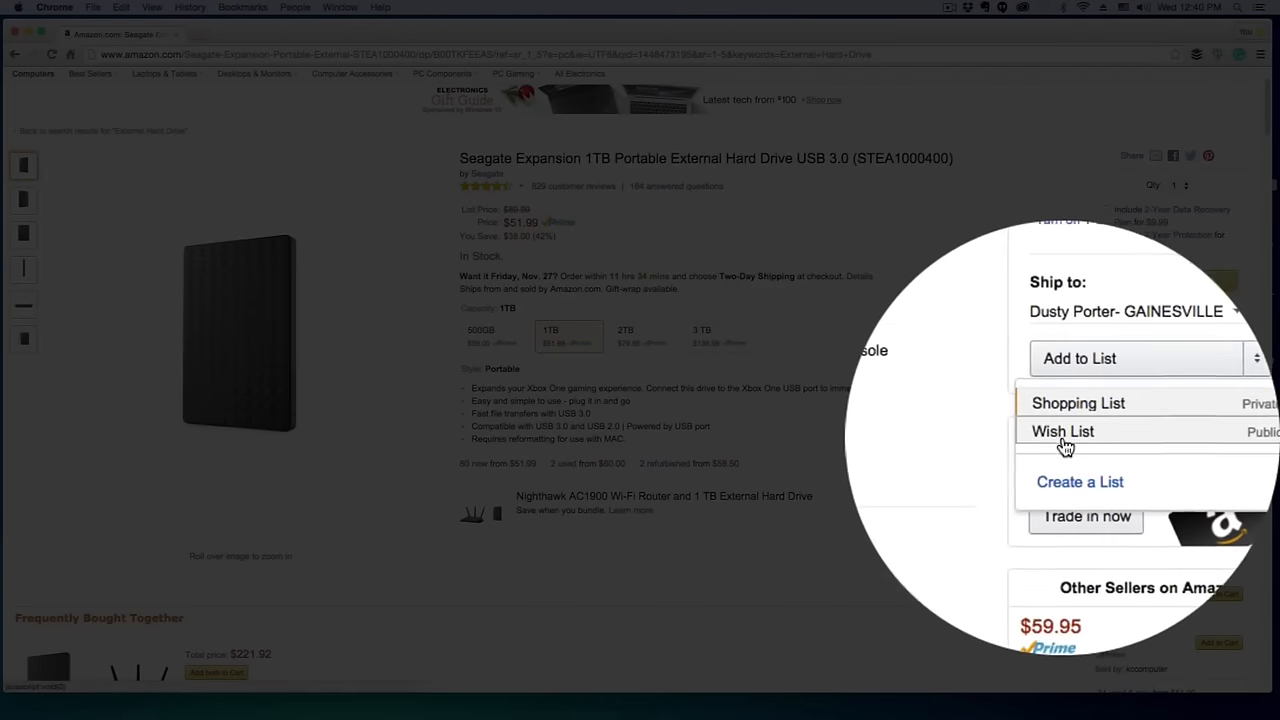
{"action": "left_click", "coordinate": [1064, 432]}
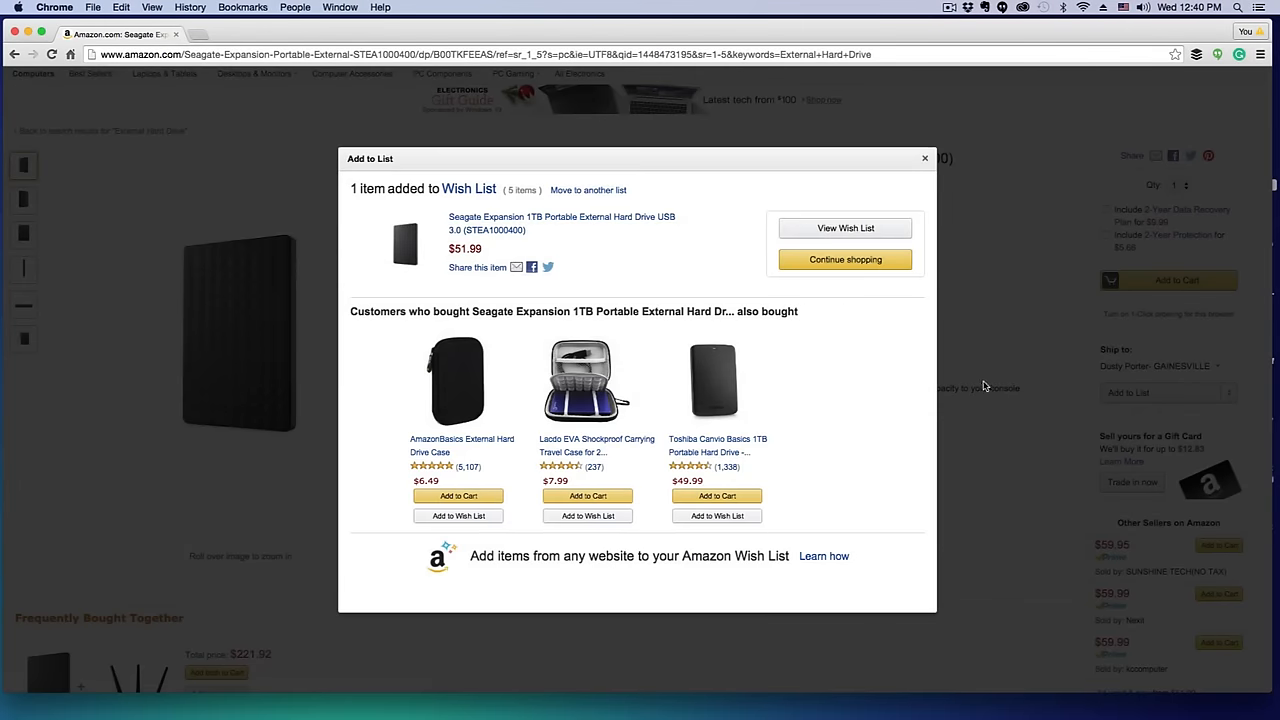
{"action": "mouse_move", "coordinate": [696, 260]}
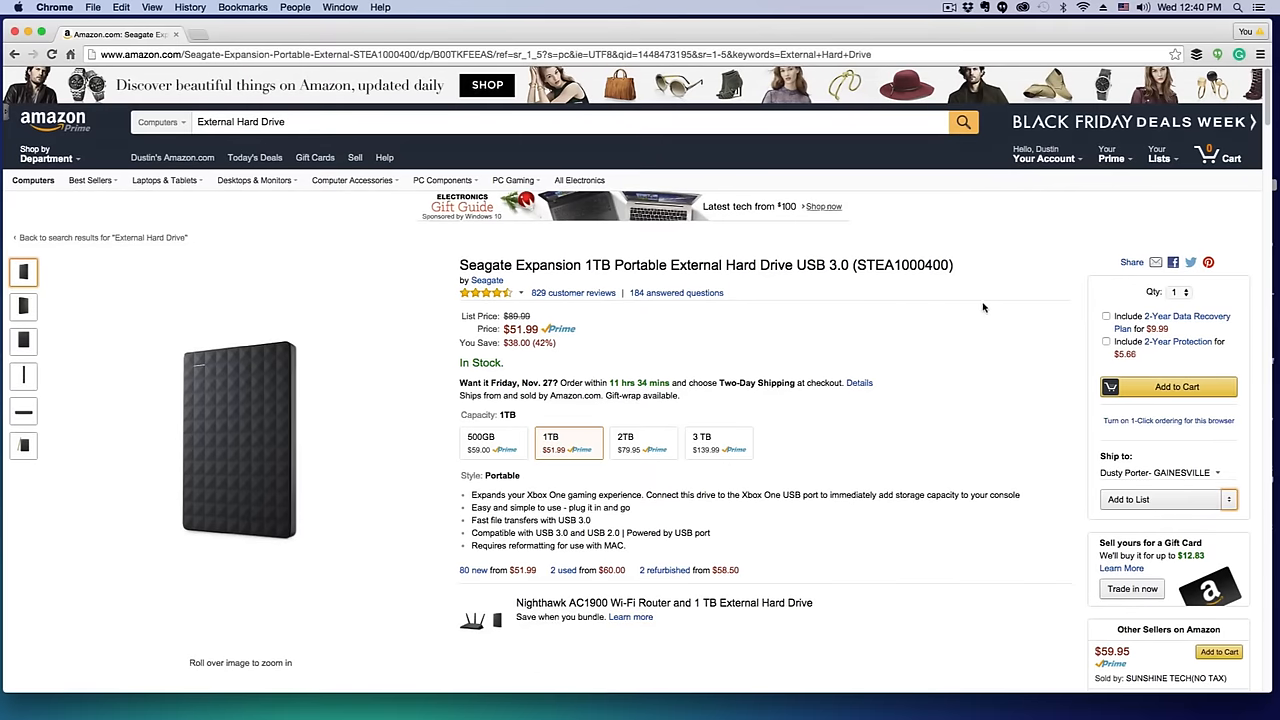
{"action": "mouse_move", "coordinate": [1068, 168]}
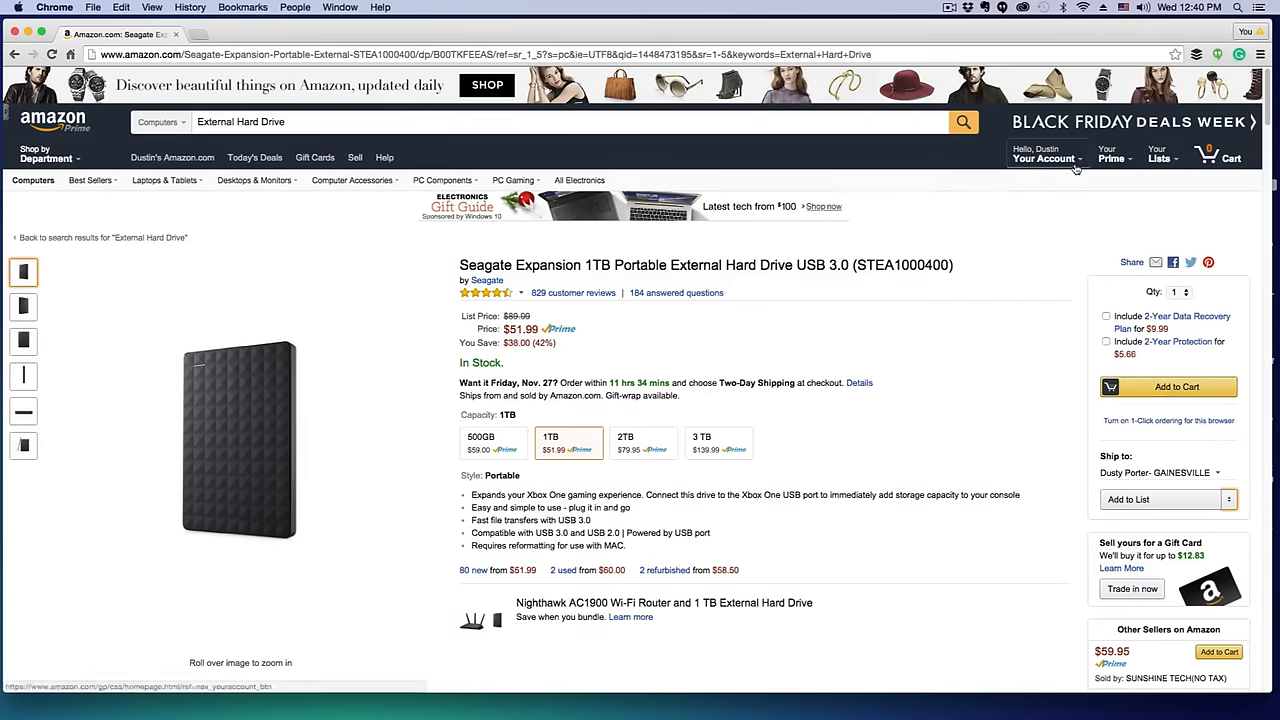
Step: Reopen the Wish List (5) and review it with the Seagate drive listed first
{"action": "left_click", "coordinate": [1044, 158]}
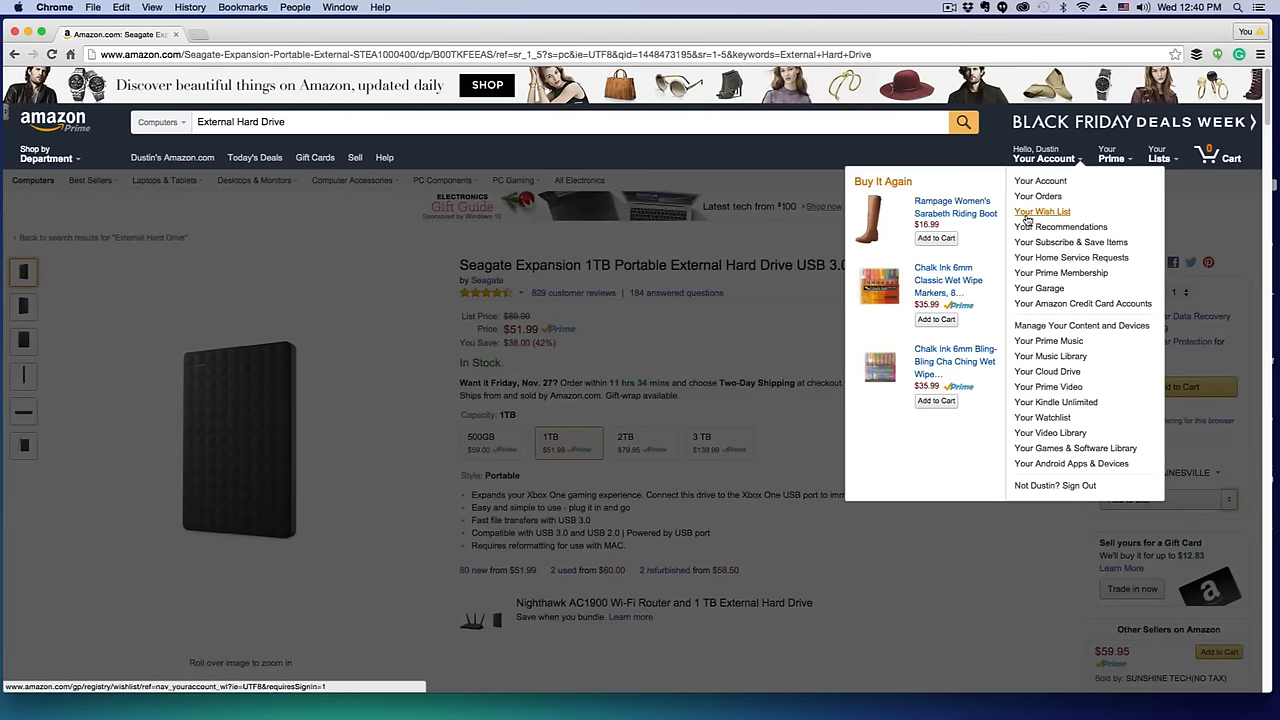
{"action": "left_click", "coordinate": [1040, 212]}
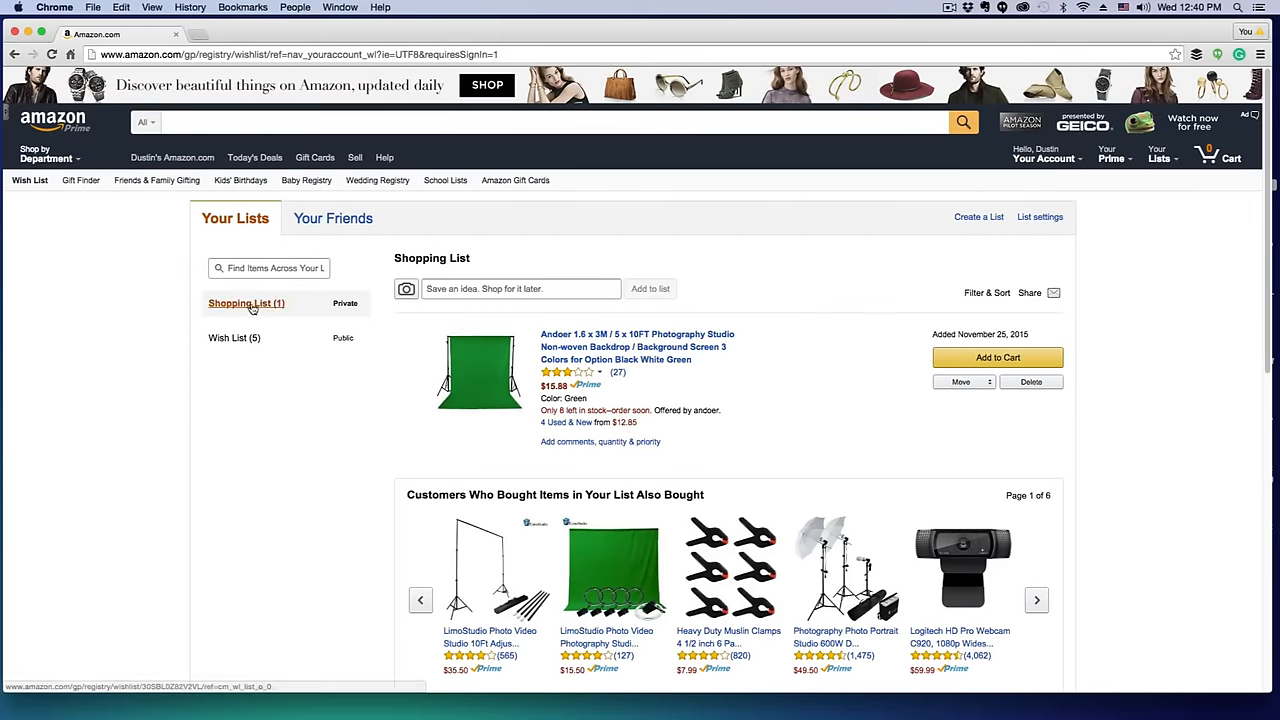
{"action": "left_click", "coordinate": [236, 332]}
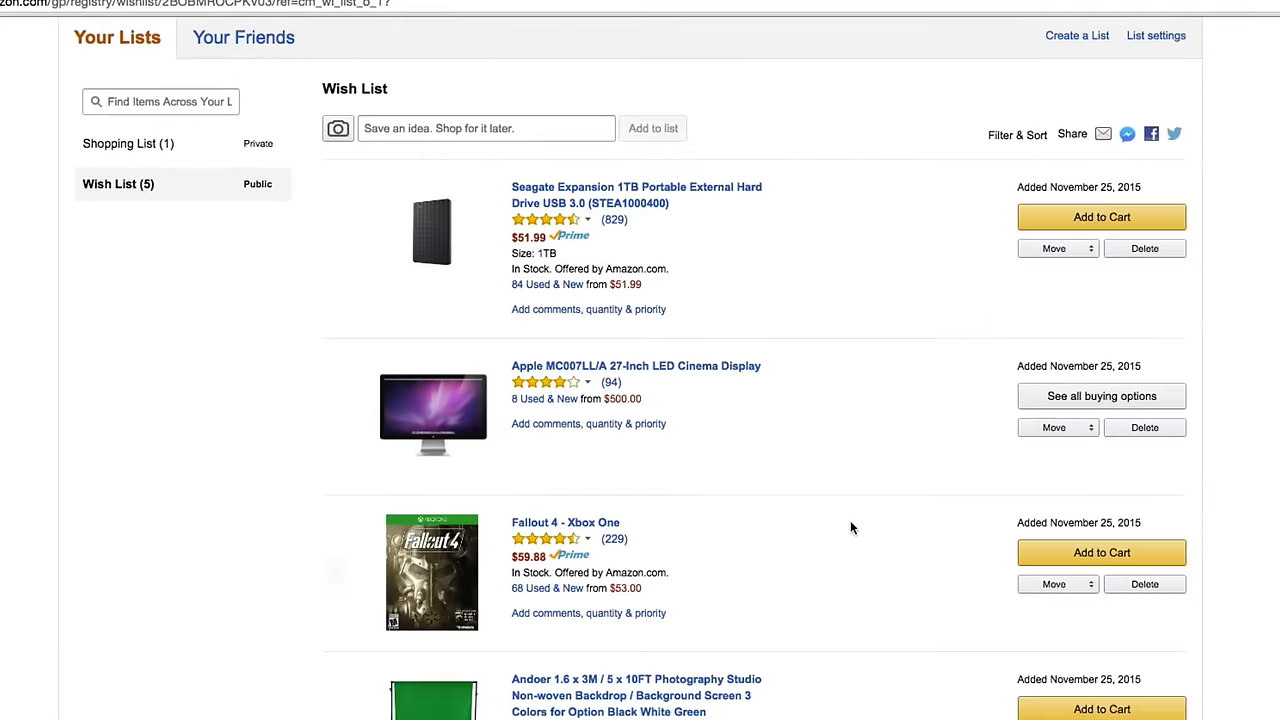
{"action": "scroll", "scroll_direction": "down", "scroll_amount": 3}
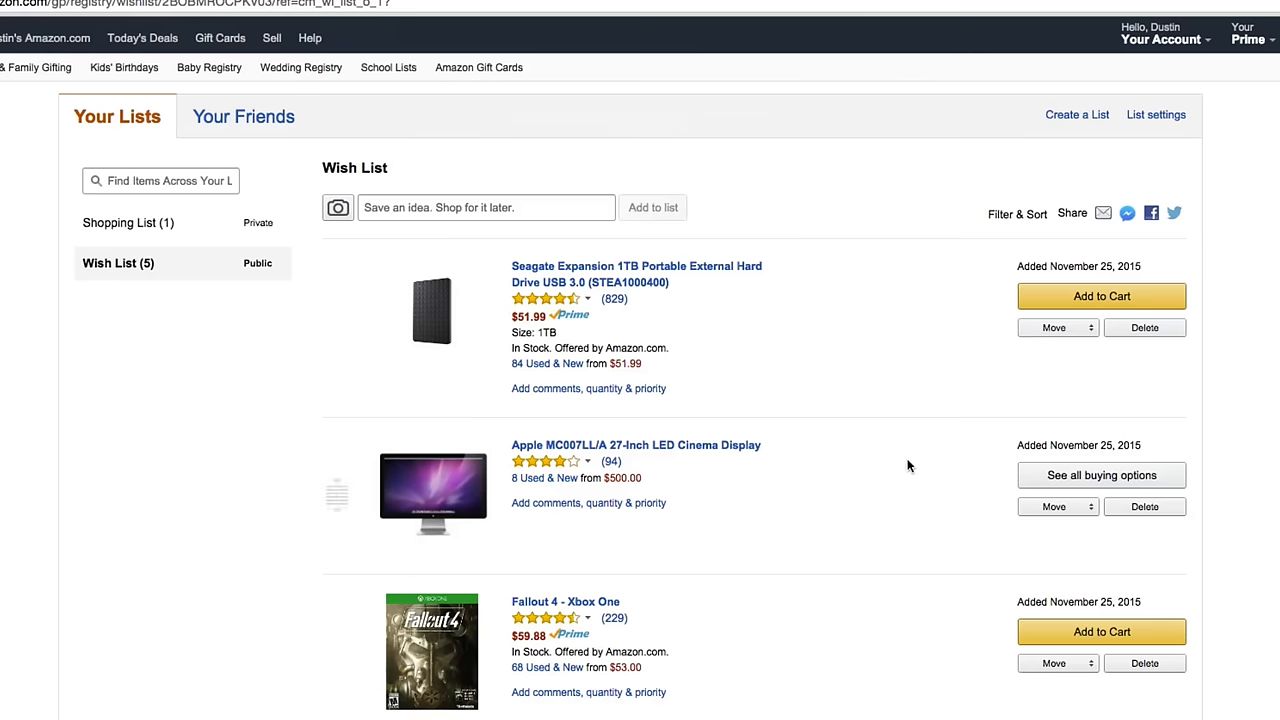
{"action": "mouse_move", "coordinate": [904, 468]}
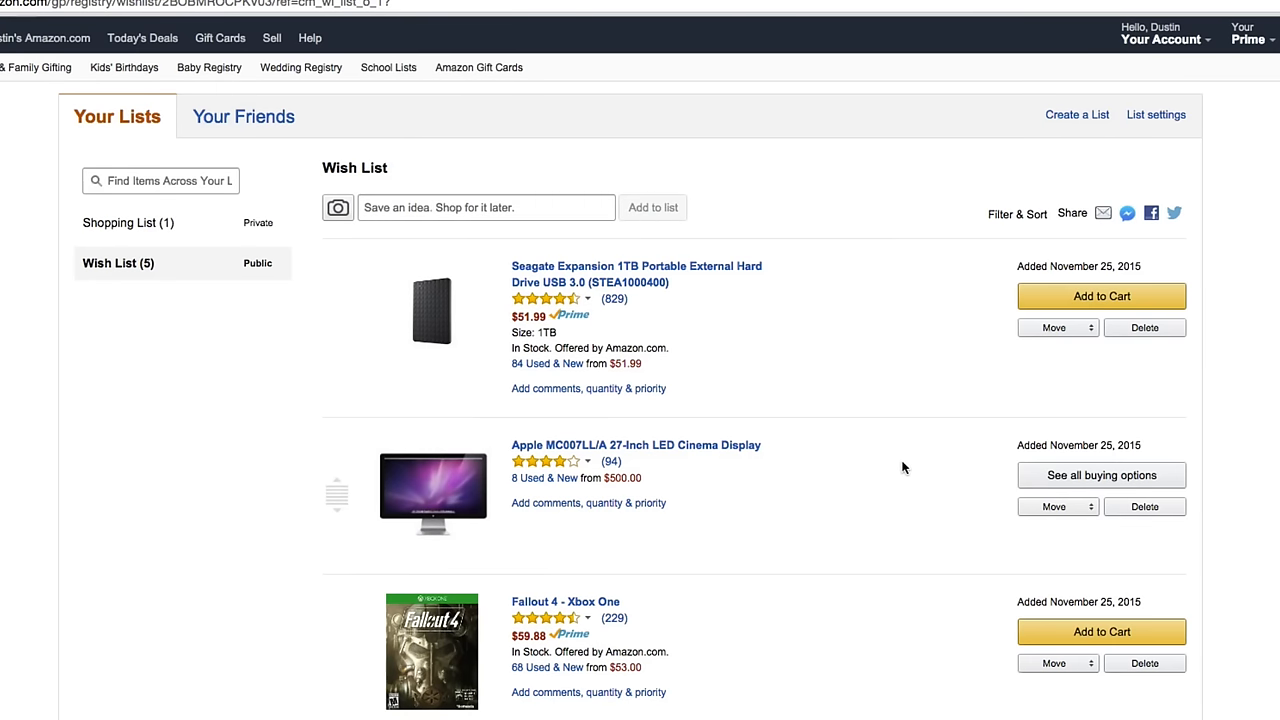
{"action": "mouse_move", "coordinate": [908, 478]}
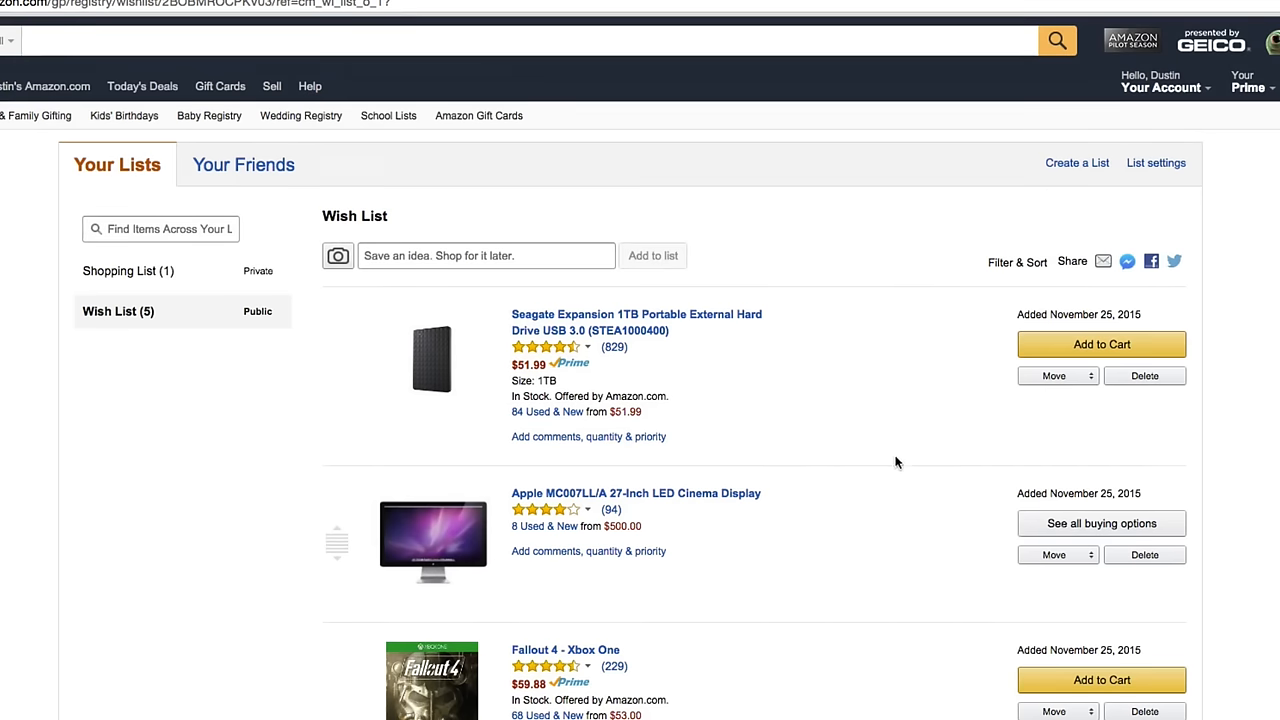
{"action": "mouse_move", "coordinate": [1068, 276]}
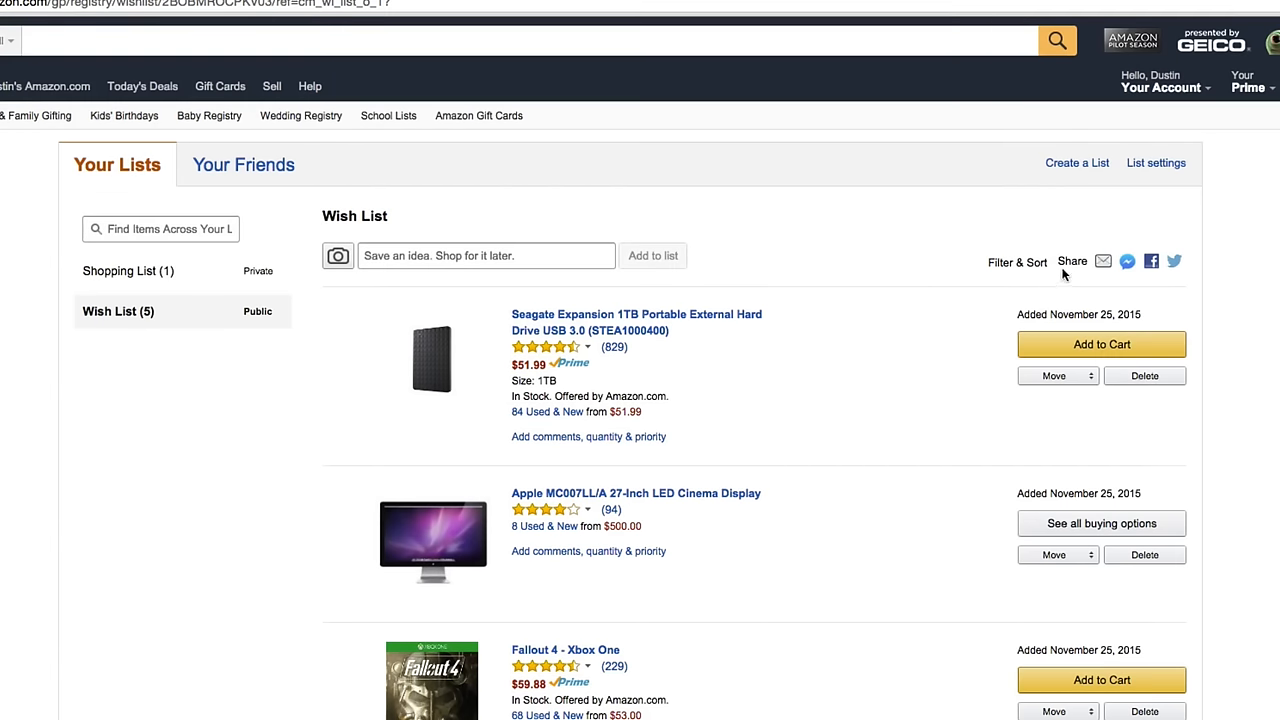
Step: Bring up the Share this List via Email form, close it unsent, and return to the home page
{"action": "left_click", "coordinate": [1104, 260]}
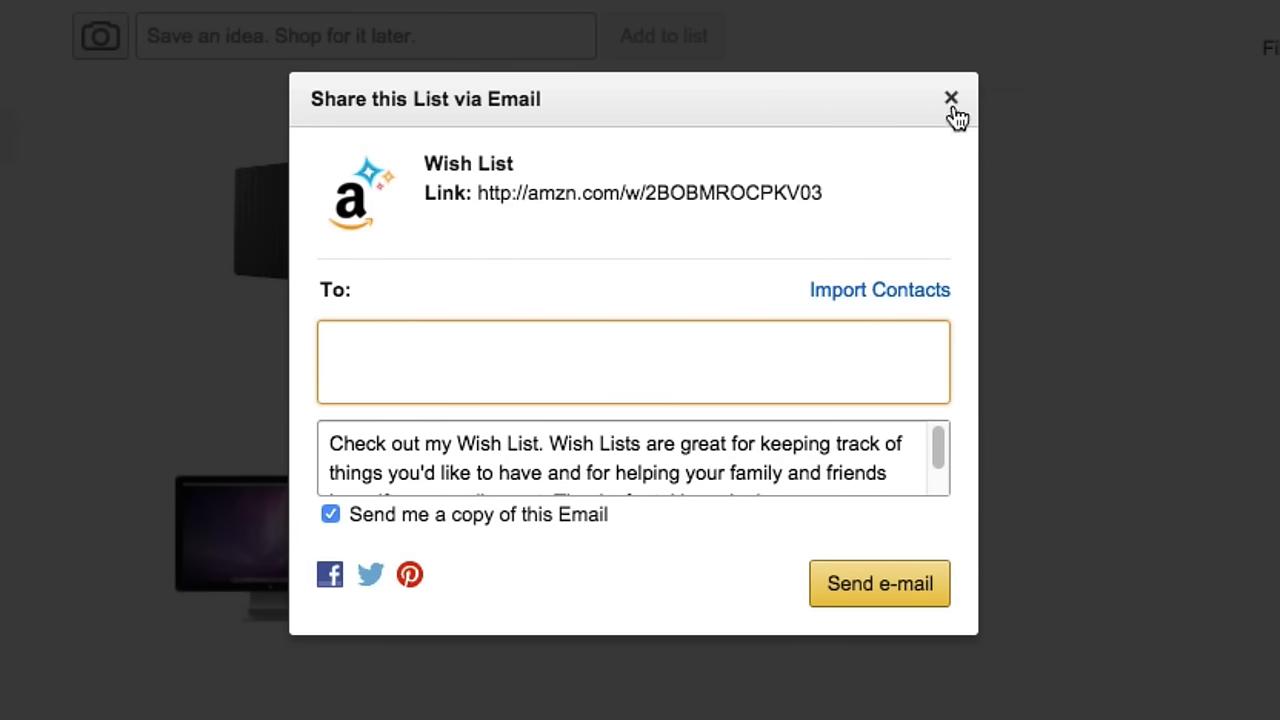
{"action": "left_click", "coordinate": [948, 100]}
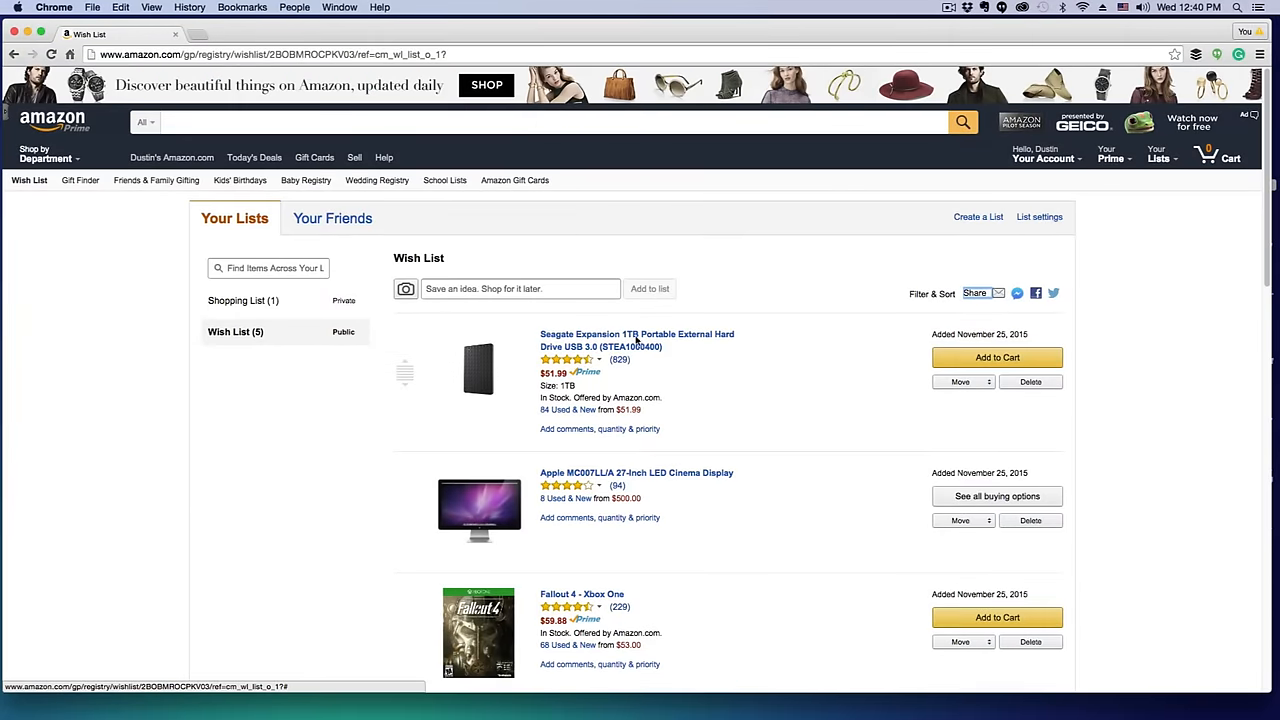
{"action": "left_click", "coordinate": [52, 122]}
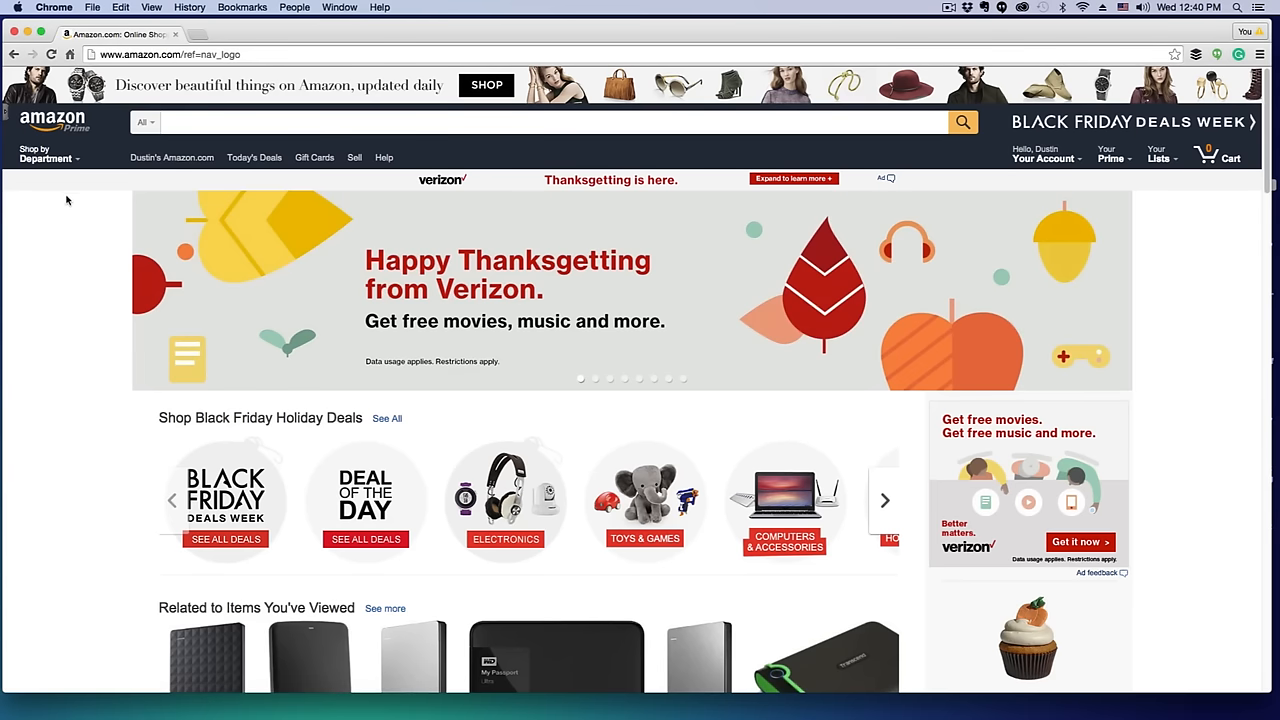